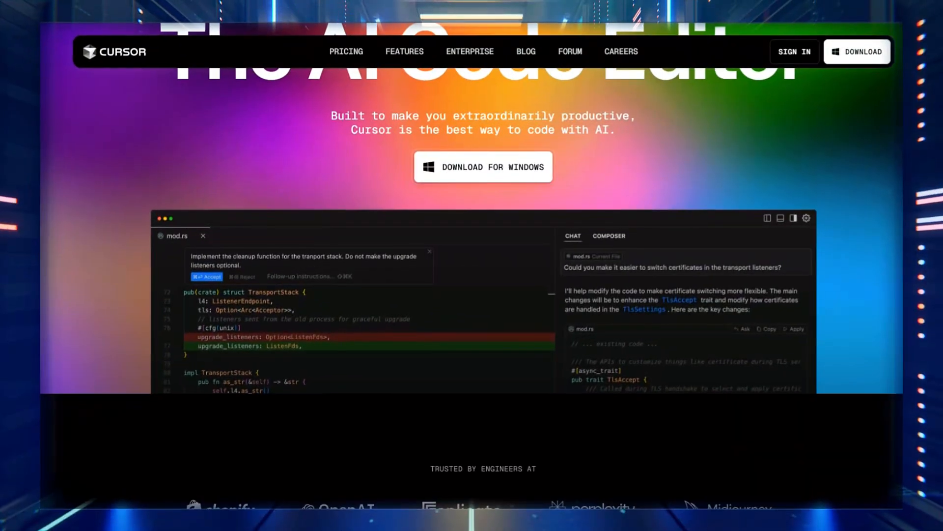
Start a build prompt beginning "make ht" for a shop after launching the Astro blog starter.
scroll(down, 3)
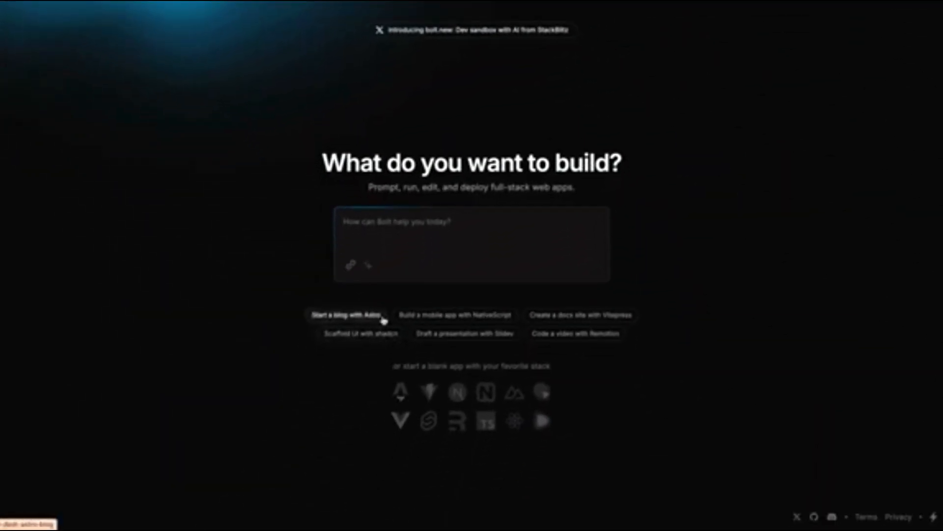
click(345, 315)
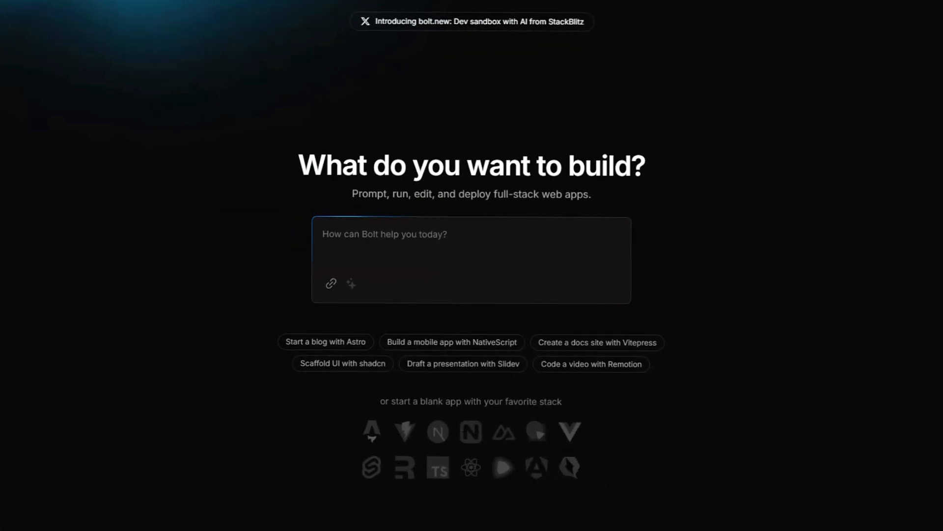
text(make html code f)
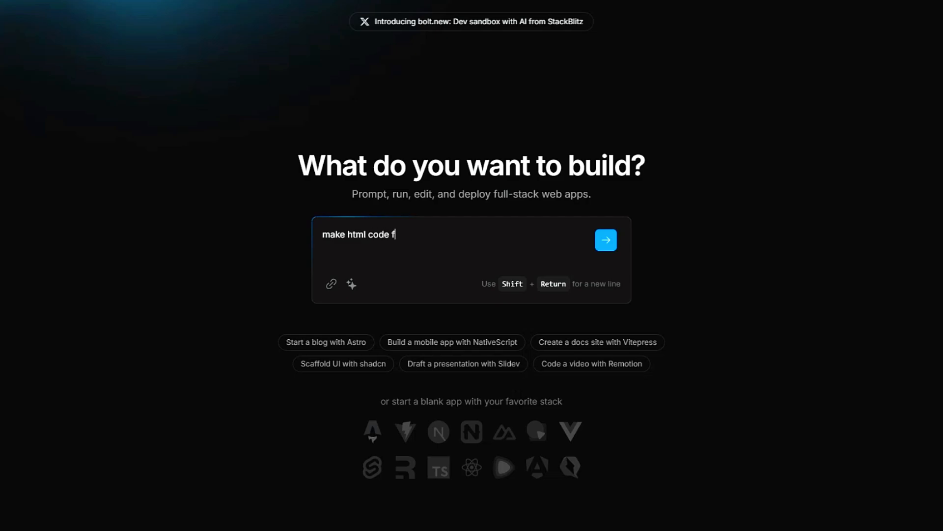
text(or a shop)
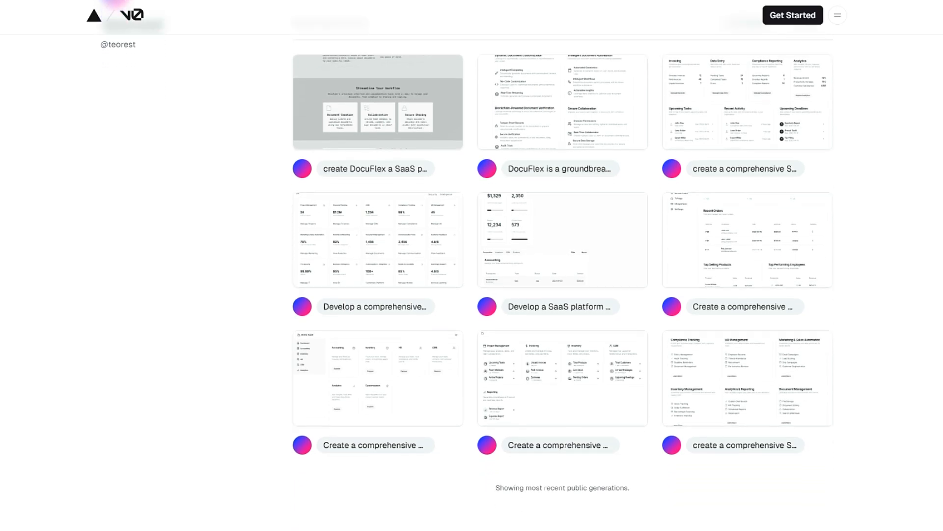
scroll(down, 3)
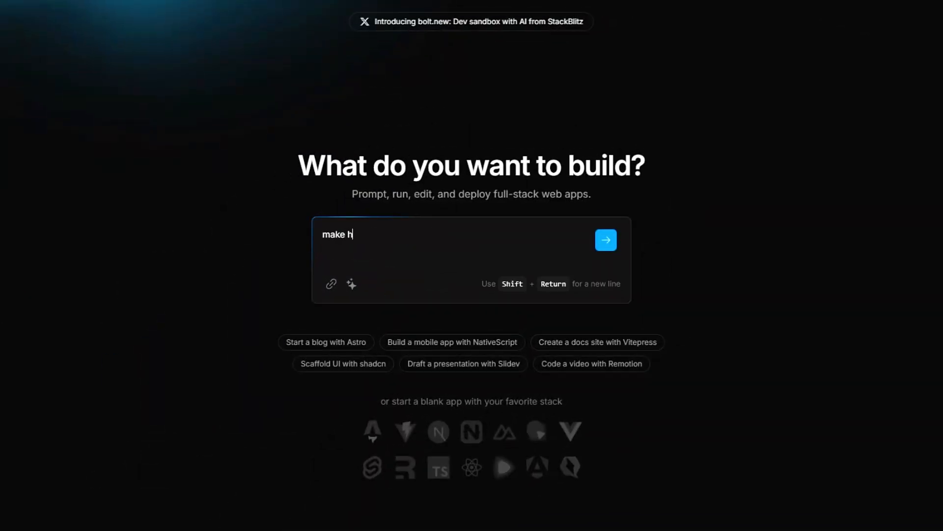
Finish the "html code" prompt text and view the source of src/pages/index.astro.
text(tml code)
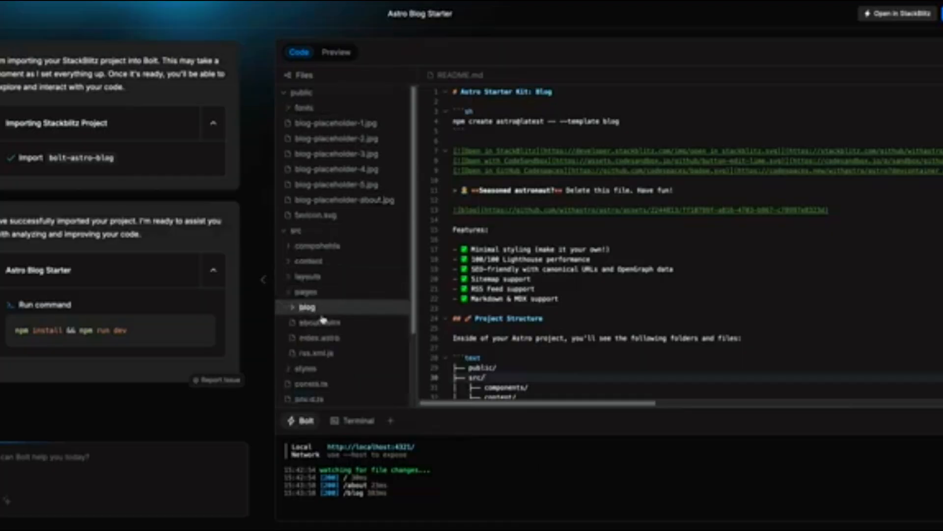
click(319, 338)
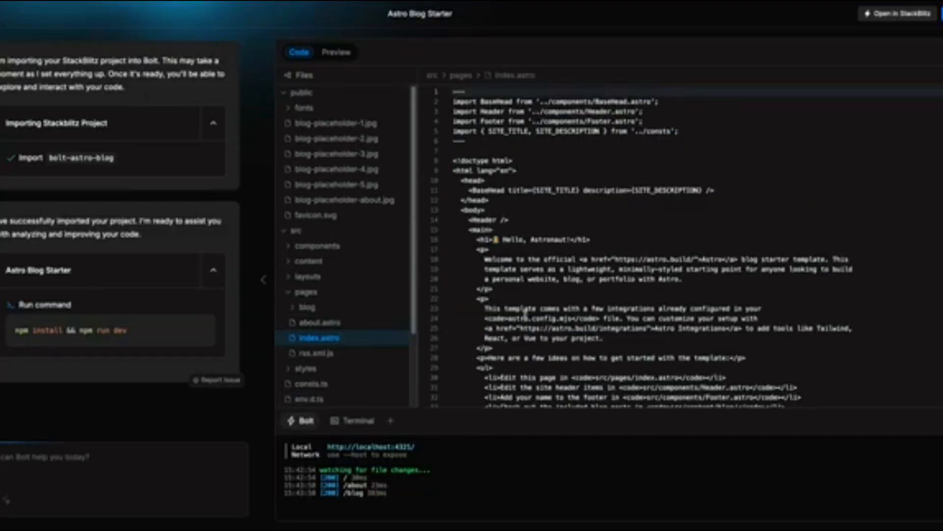
text(G)
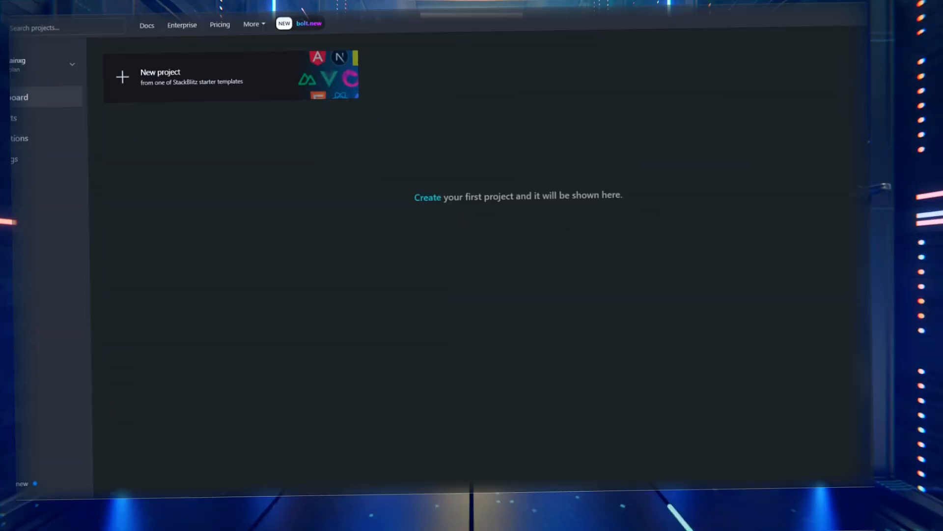
Start a new StackBlitz project to bring up the template chooser.
click(160, 76)
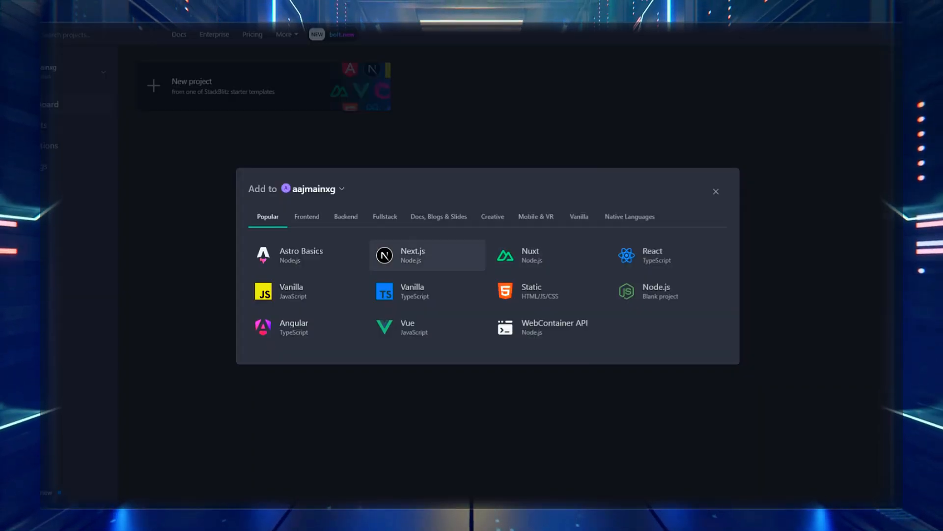
mouse_move(428, 256)
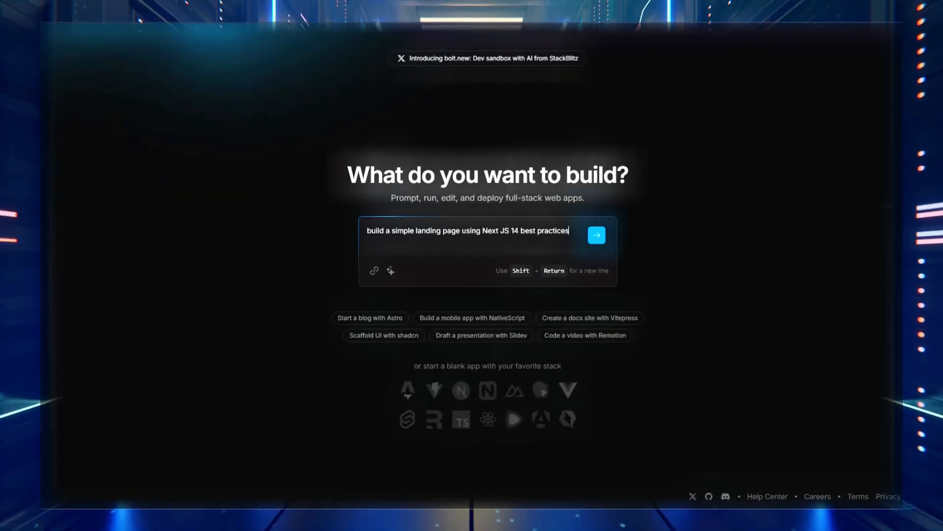
Submit the request for a simple landing page using Next JS 14 best practices.
click(597, 235)
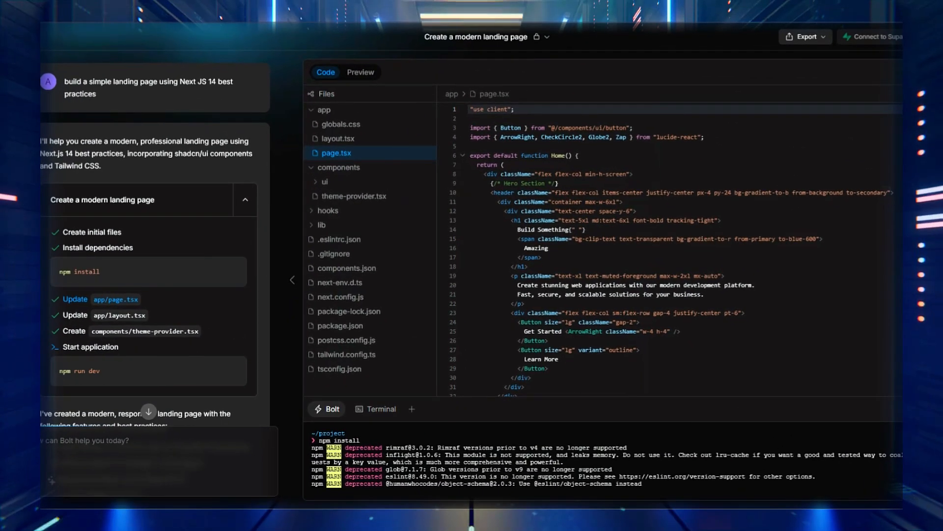
Review app/page.tsx and run the generated landing page in Preview.
scroll(down, 3)
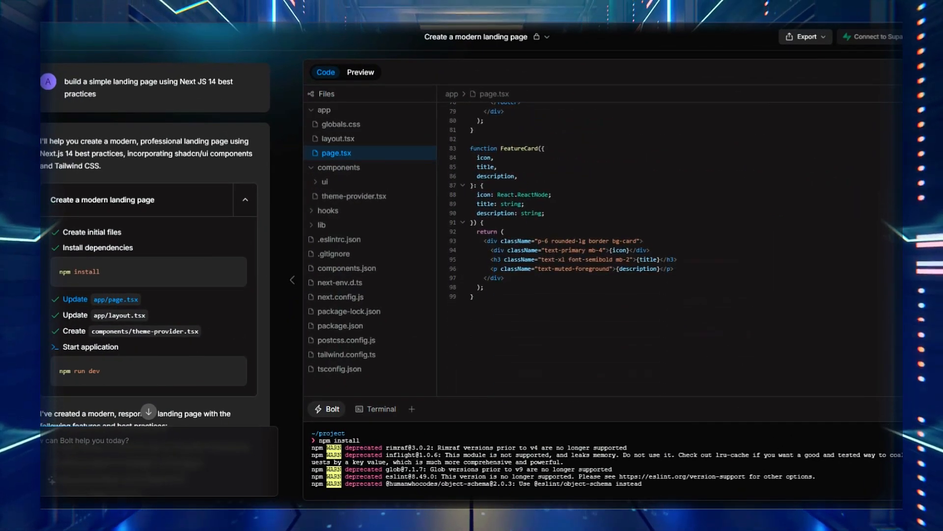
click(360, 73)
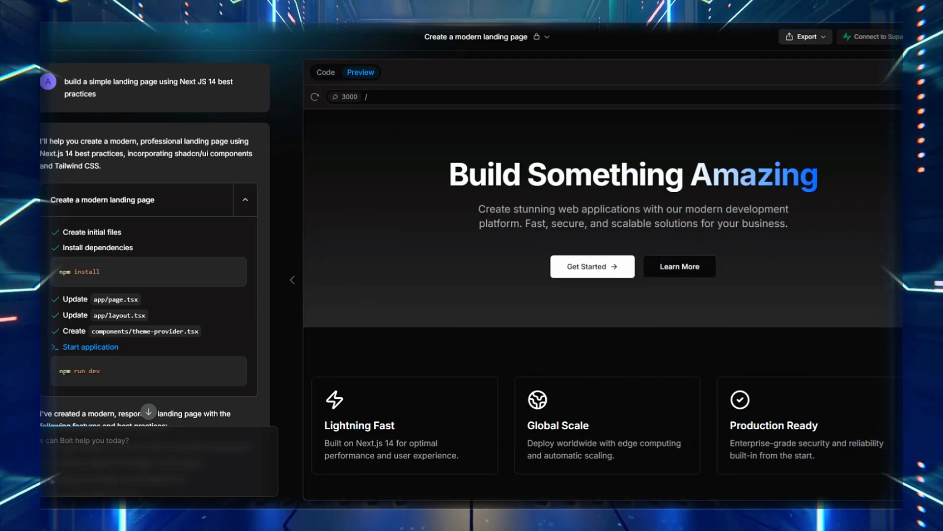
scroll(down, 3)
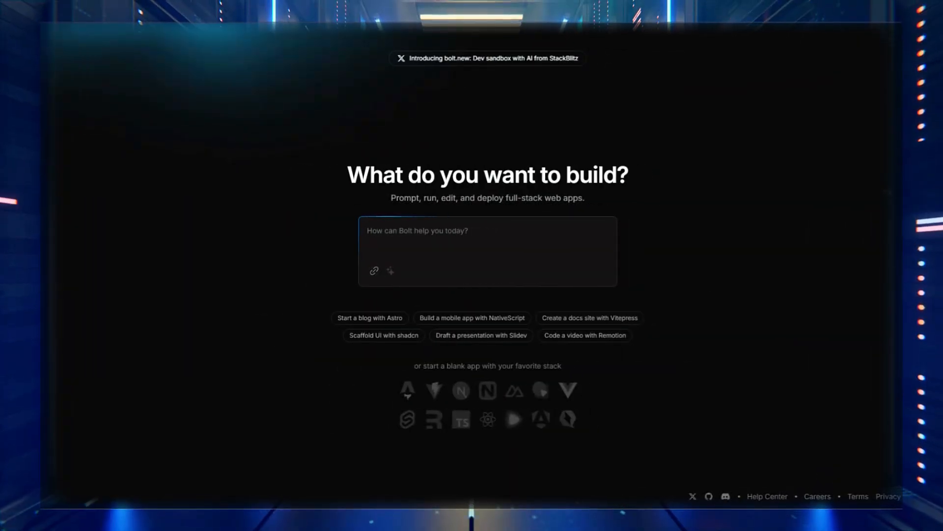
Ask how to start building a text-to-image AI application using the fows API.
text(i want to build a text-to-image ai application using fows api how should i start)
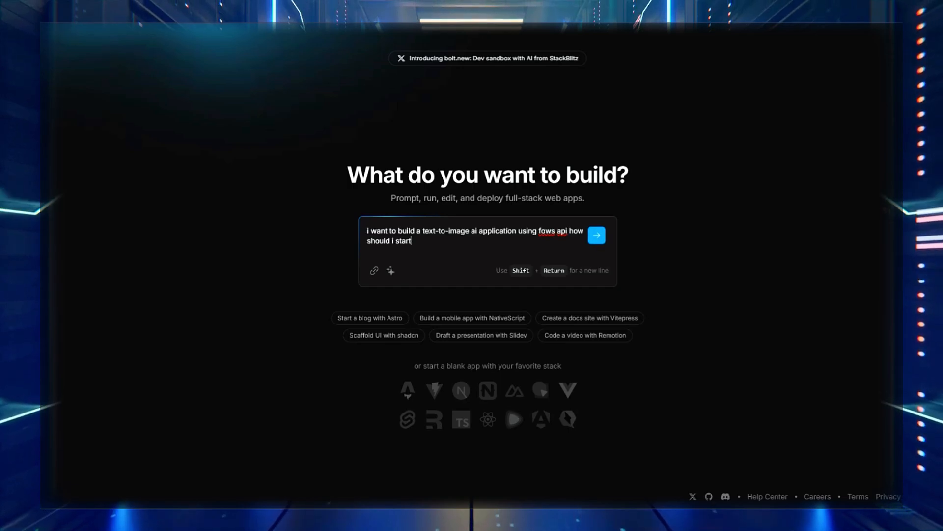
click(598, 235)
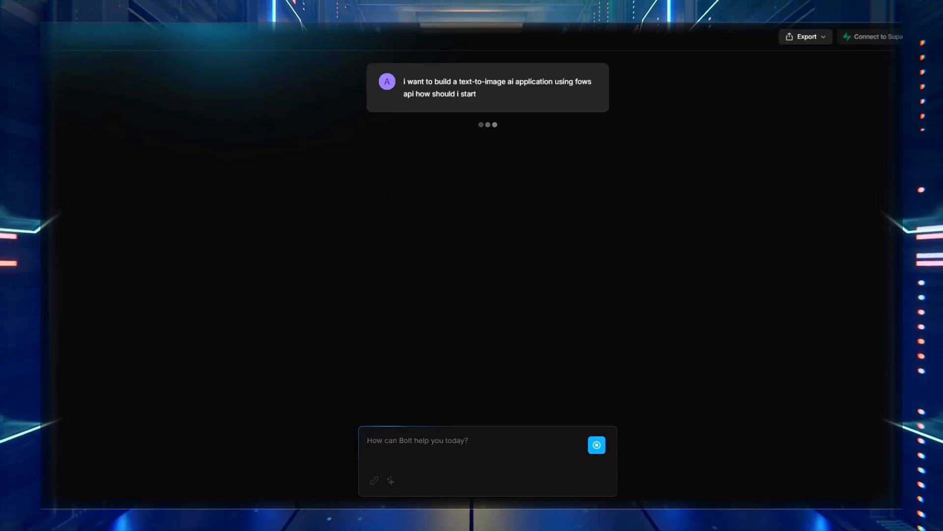